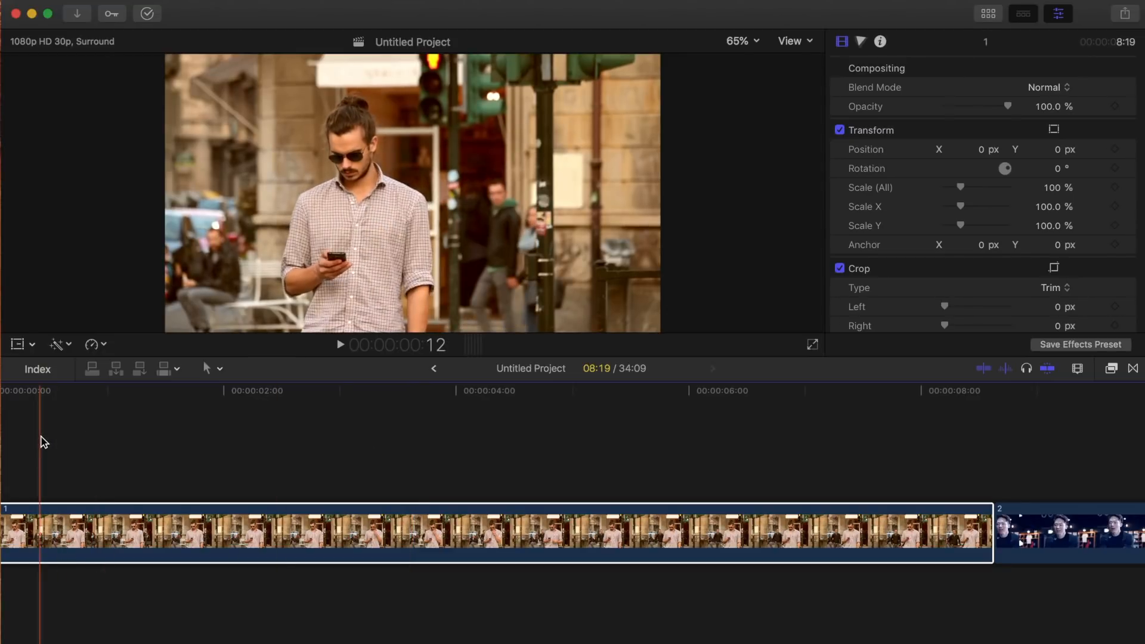
- Play the first street-scene clip and pause near 3:22 with the man's face visible
key(space)
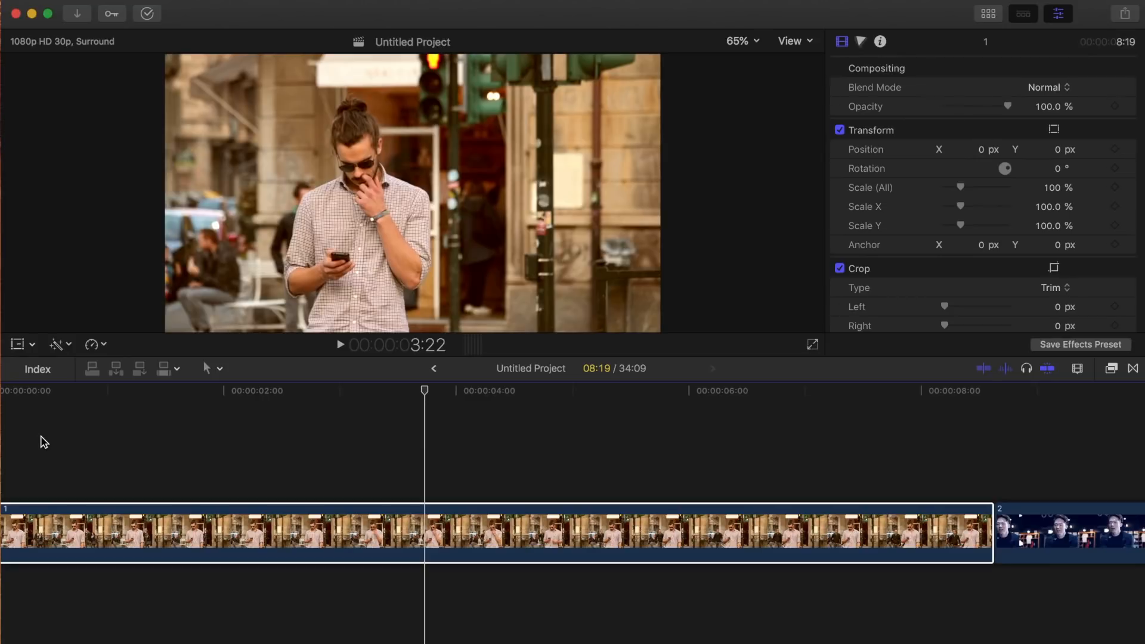
- Show Video Scopes with Cmd+7 and switch the waveform to a vectorscope
key(Cmd+7)
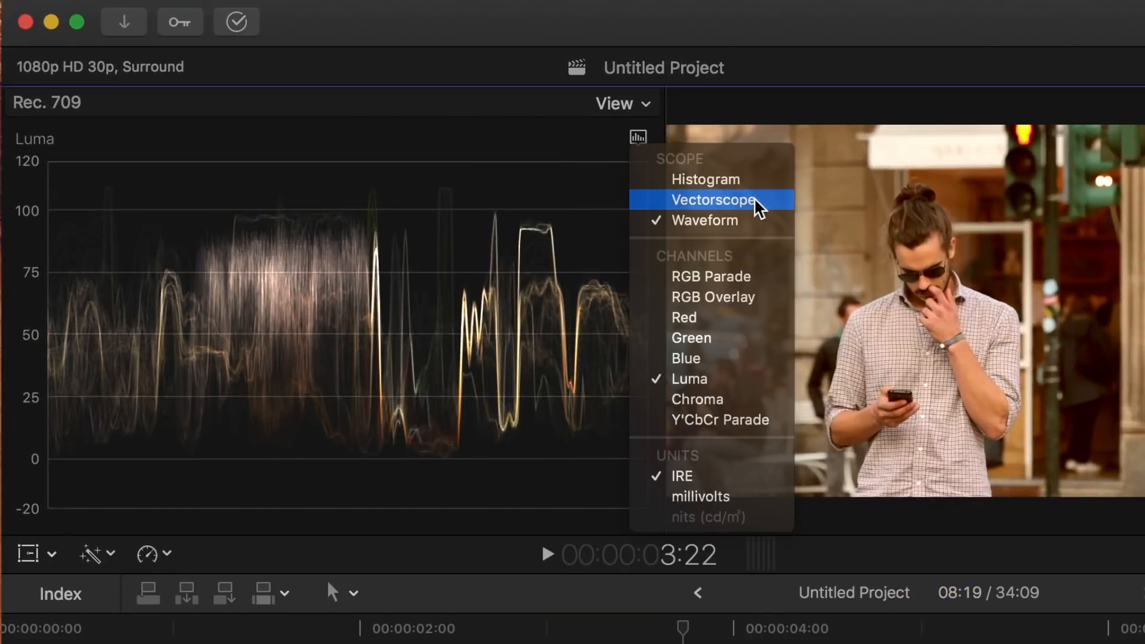
click(717, 200)
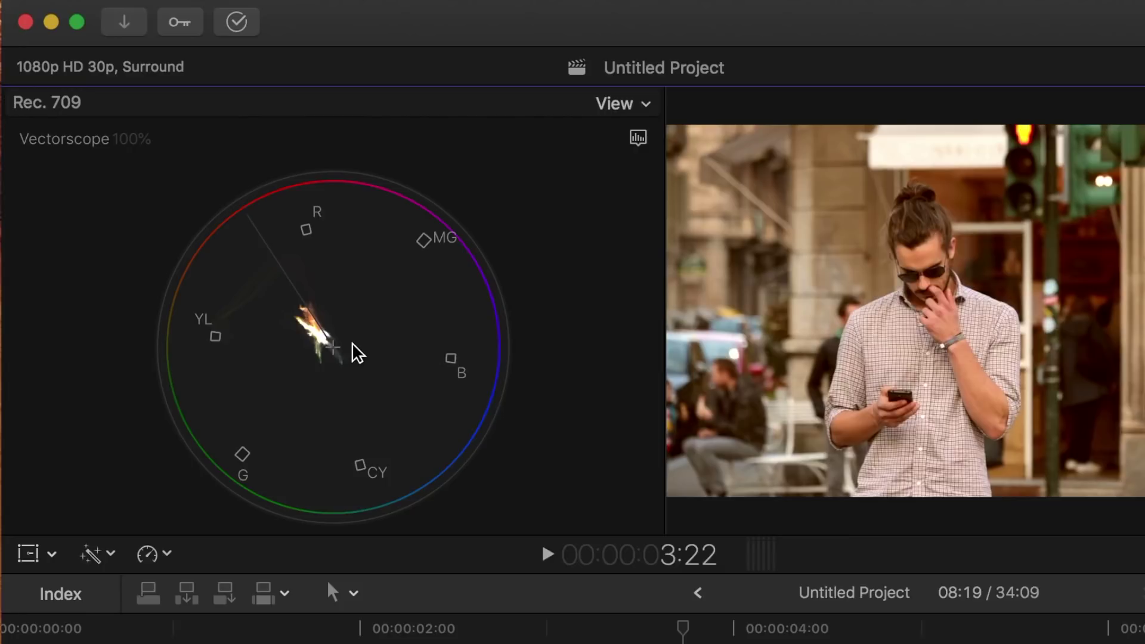
mouse_move(604, 199)
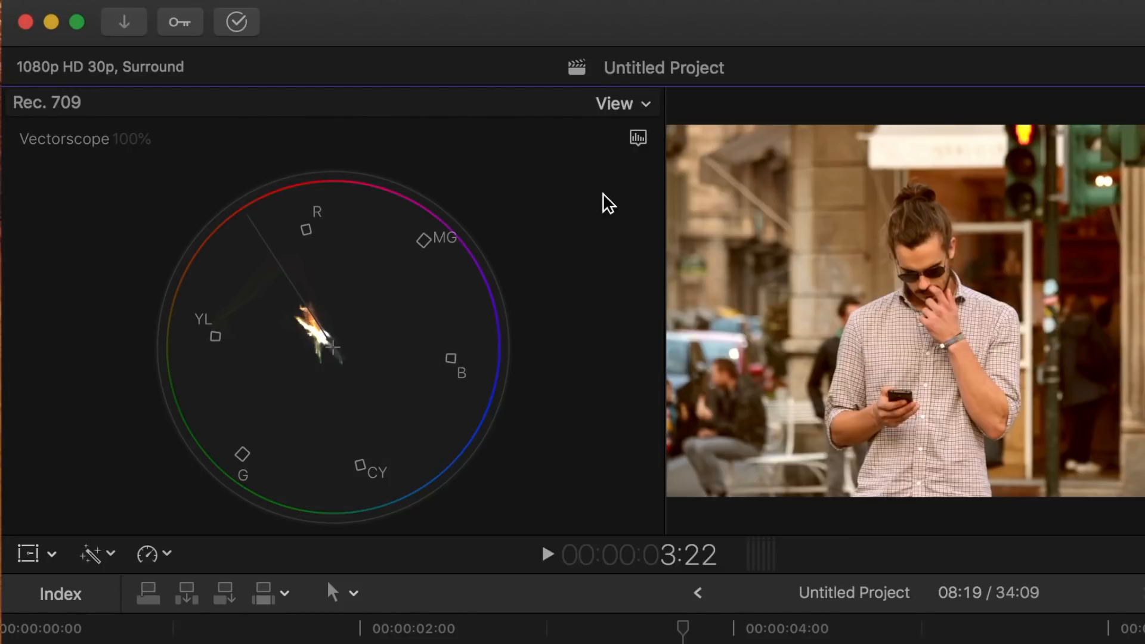
click(637, 137)
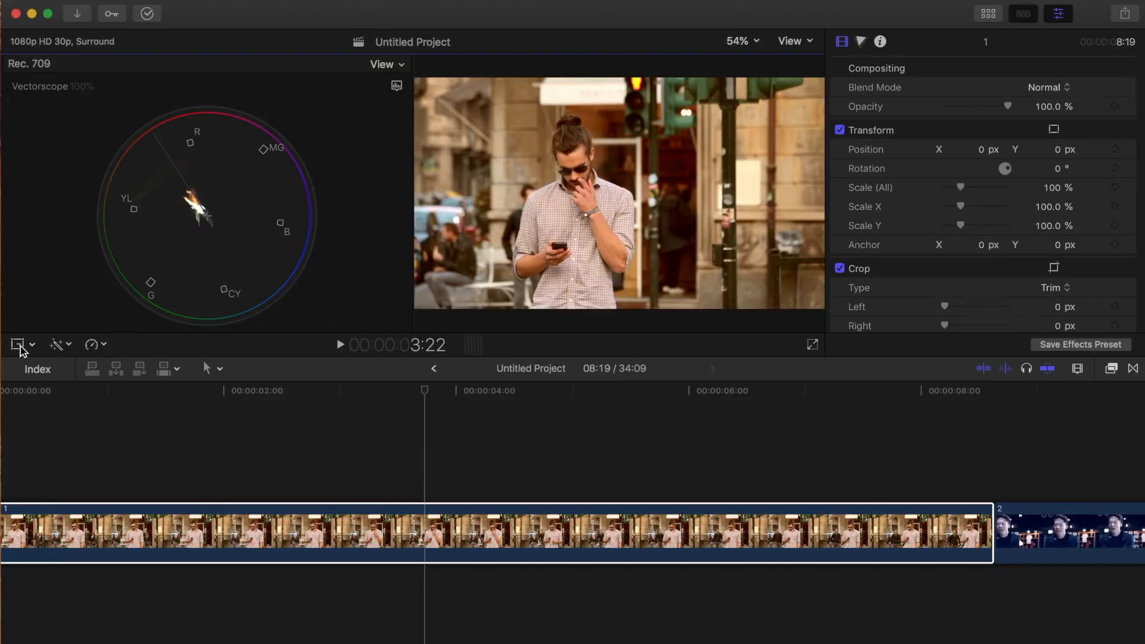
- Crop the street-scene clip, trimming the left edge down to a skin patch
click(23, 344)
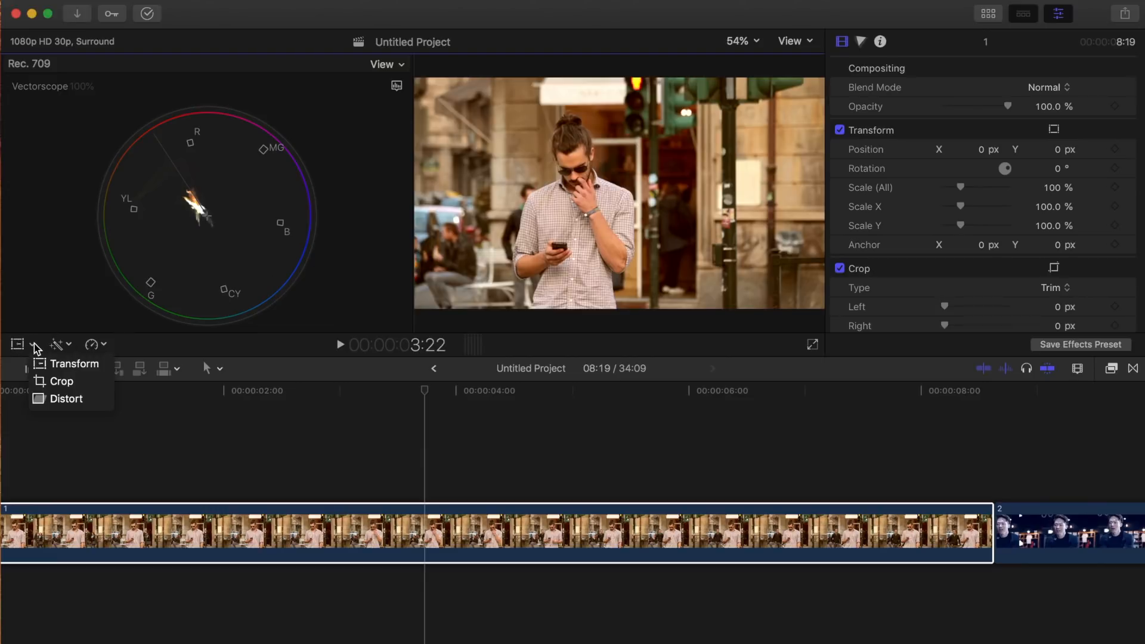
click(60, 381)
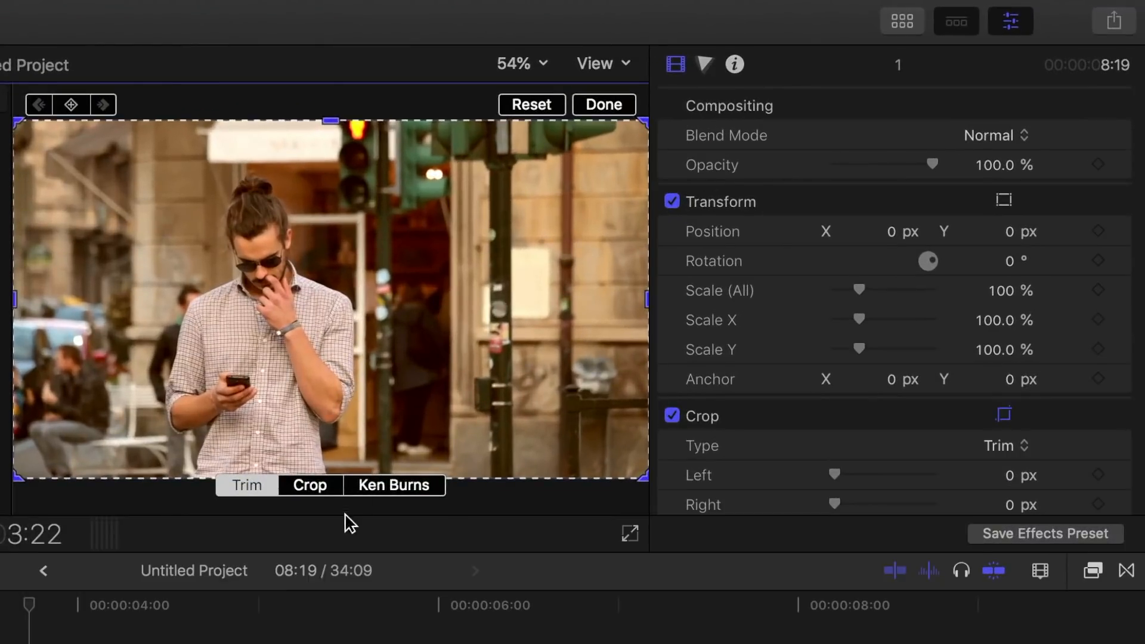
mouse_move(694, 236)
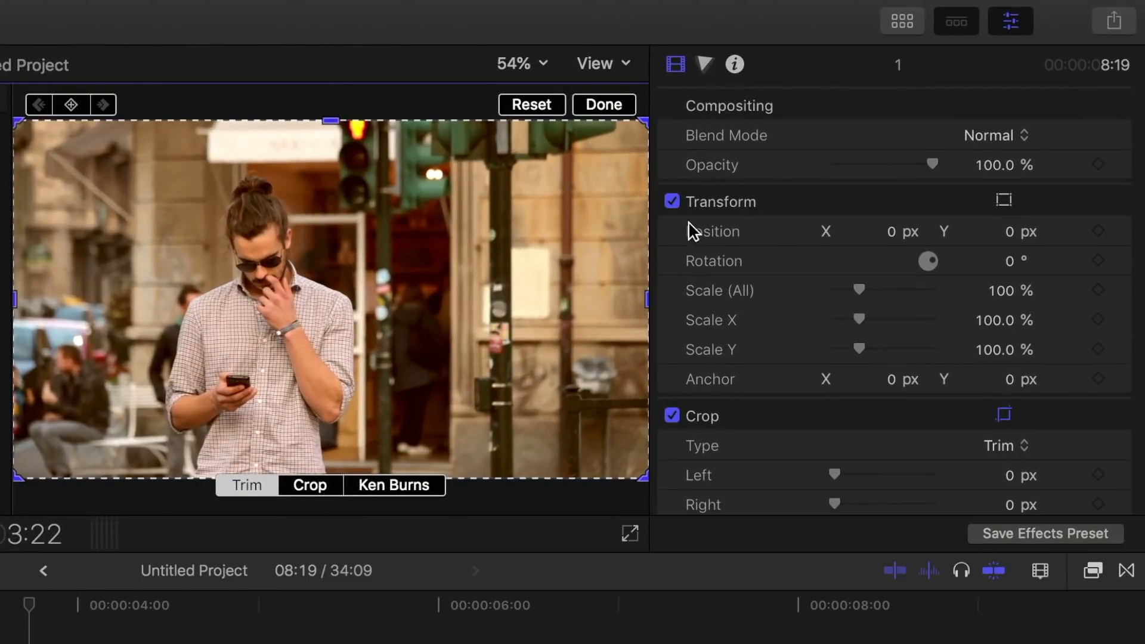
scroll(down, 3)
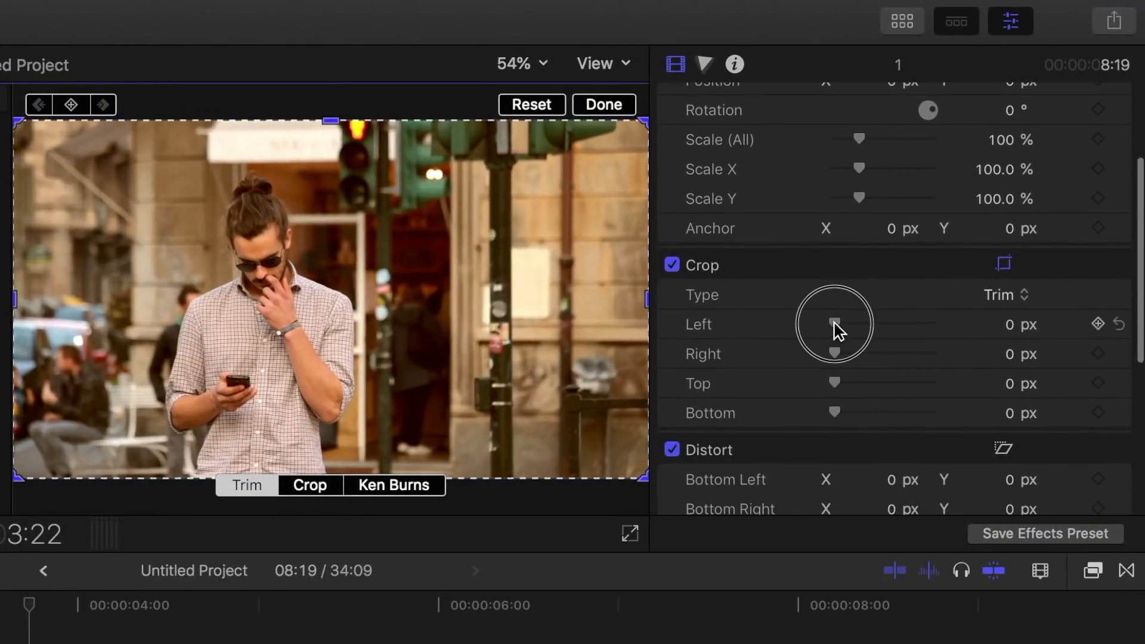
drag(835, 324, 911, 324)
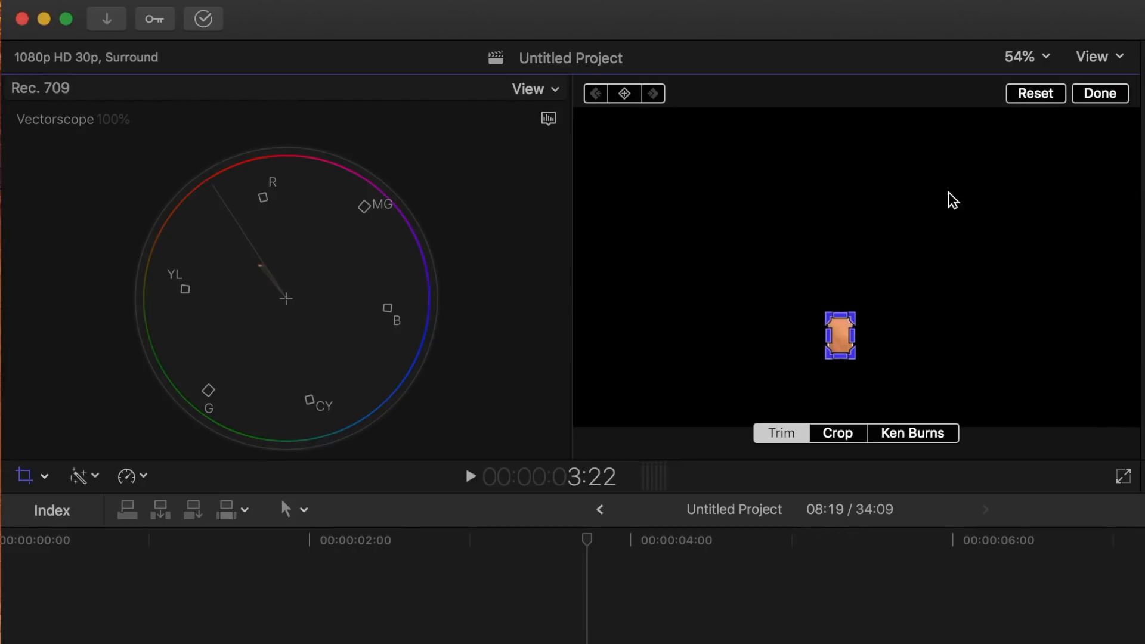
mouse_move(257, 257)
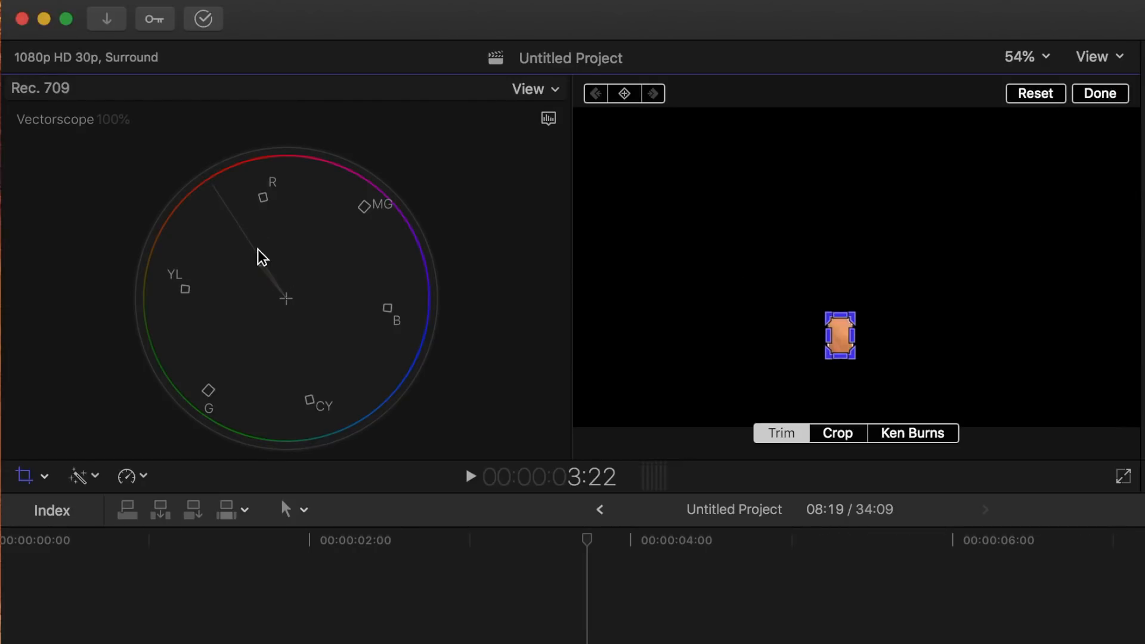
mouse_move(274, 291)
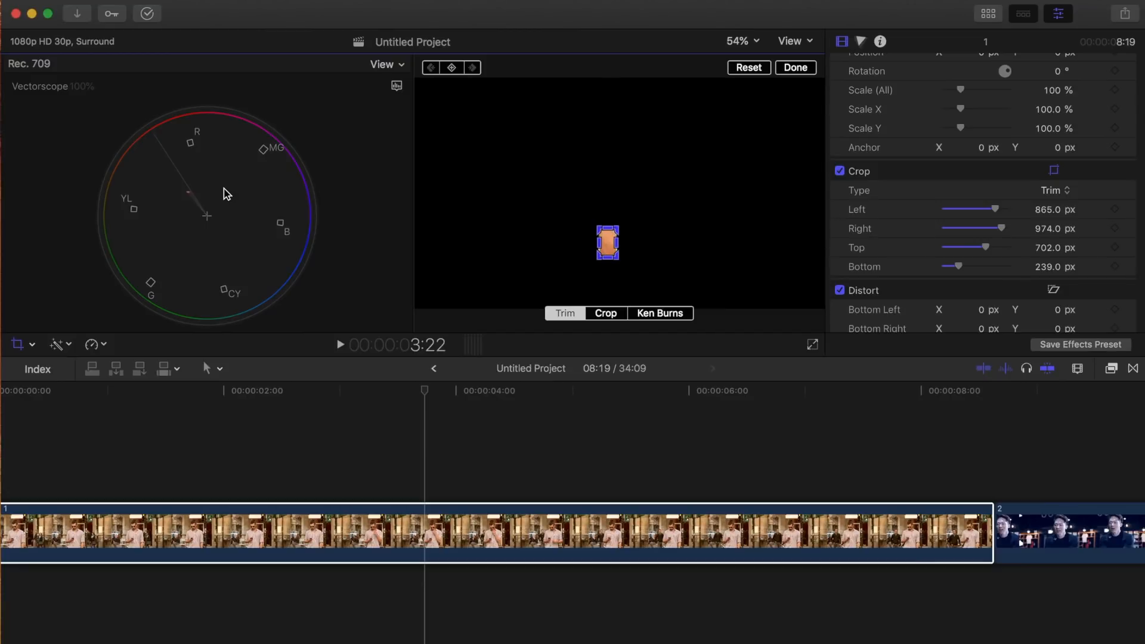
mouse_move(839, 22)
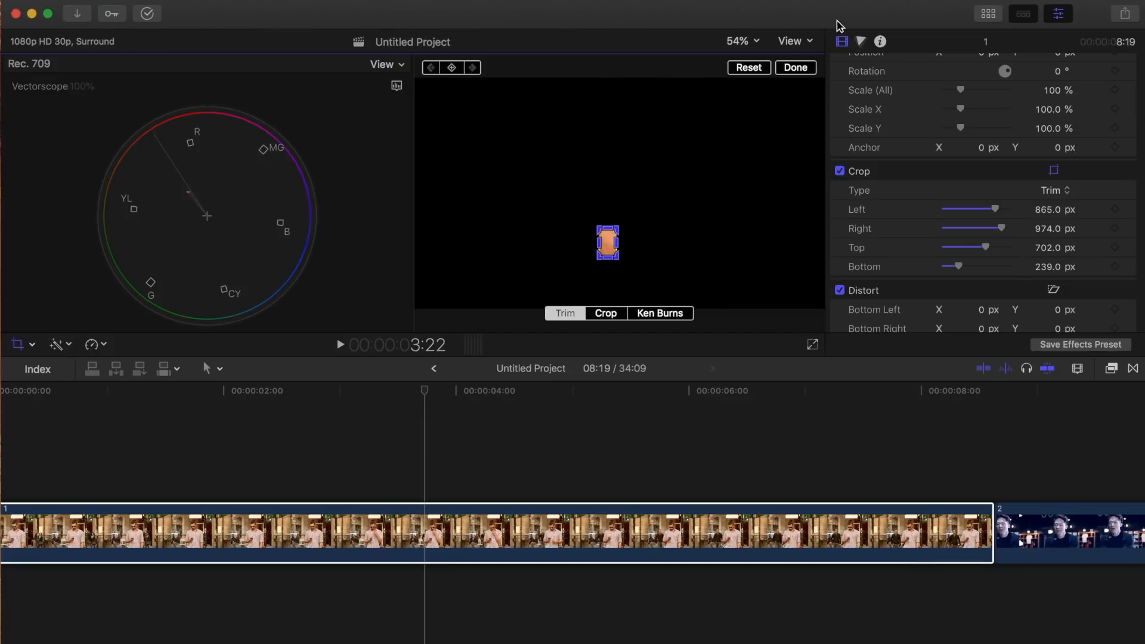
- Apply a Color Wheels correction, reset the crop, and toggle Color Wheels to compare
click(862, 41)
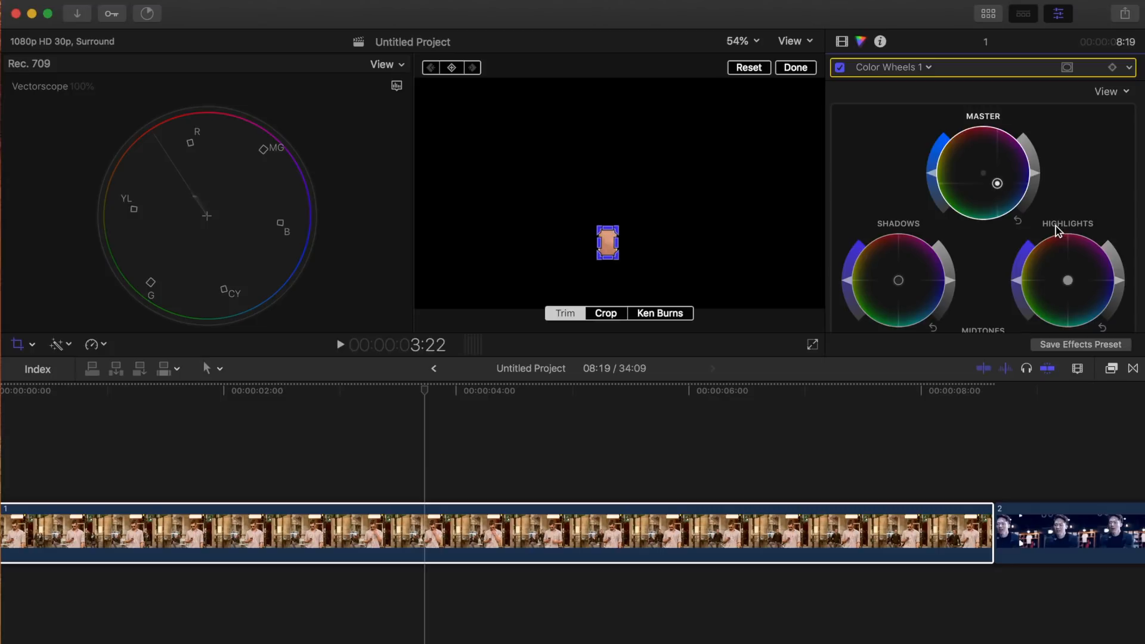
click(749, 67)
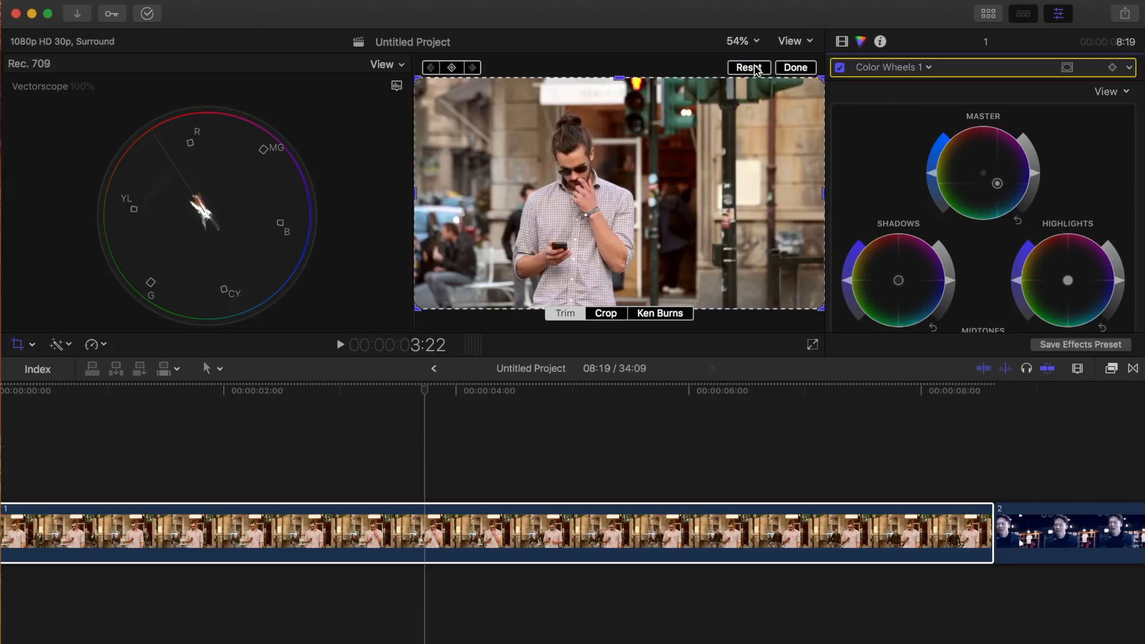
click(795, 67)
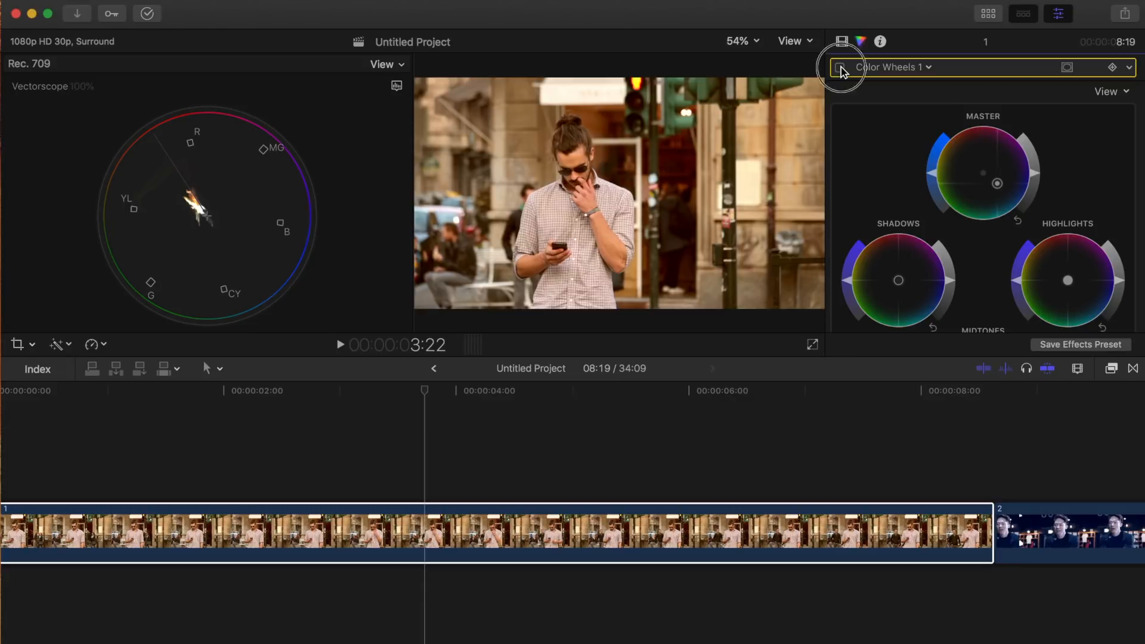
click(840, 66)
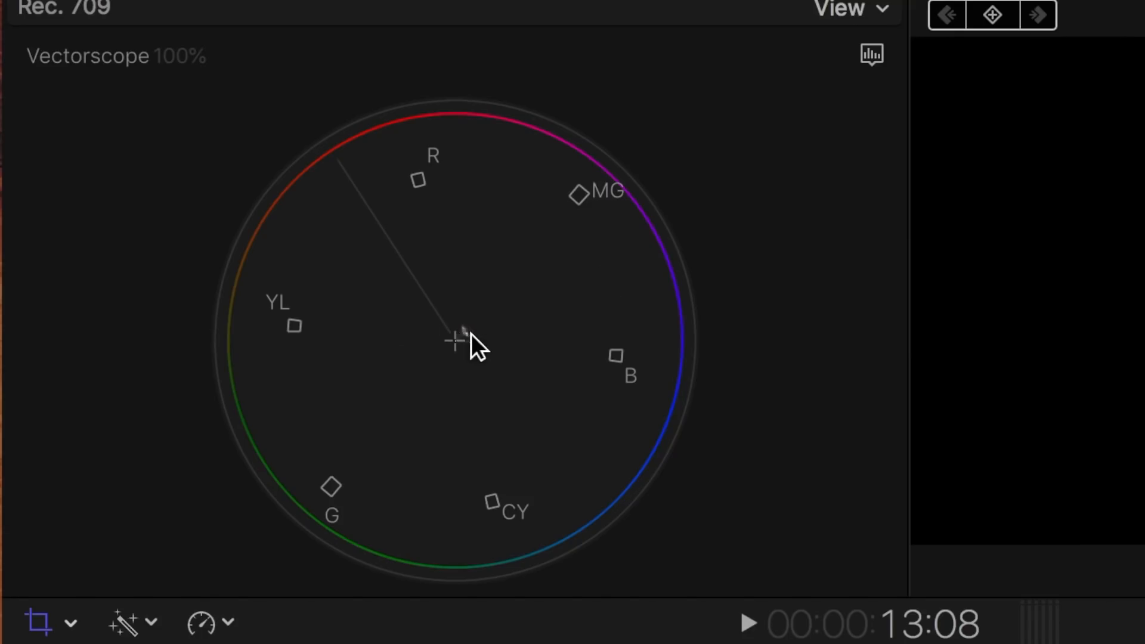
mouse_move(462, 333)
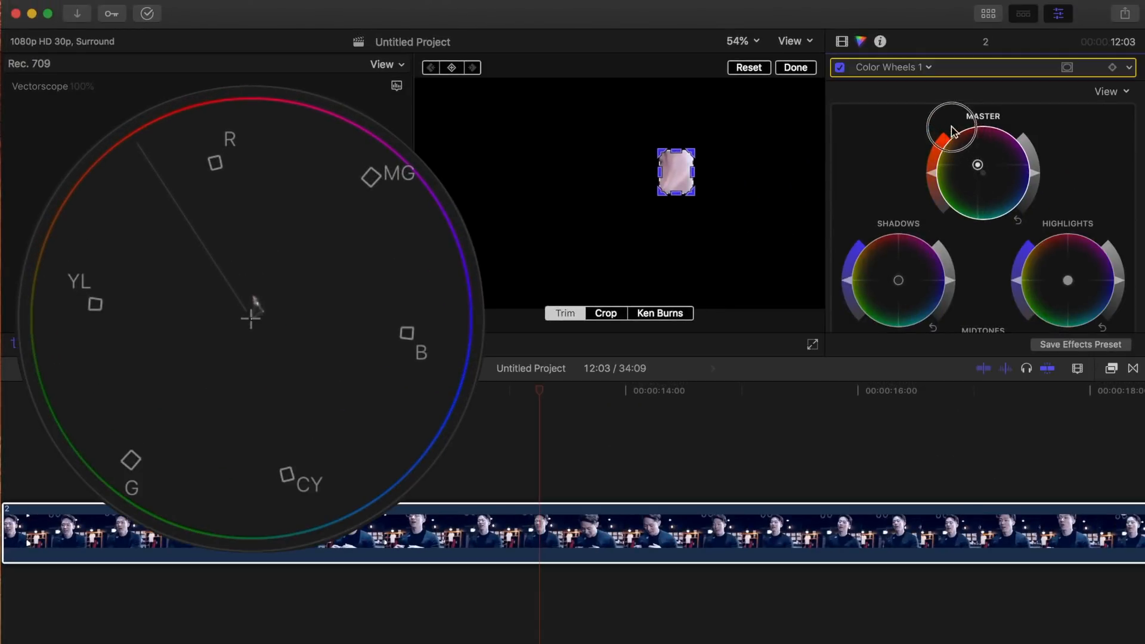
- Push the second clip's Master colour wheel puck toward orange
drag(952, 139, 958, 158)
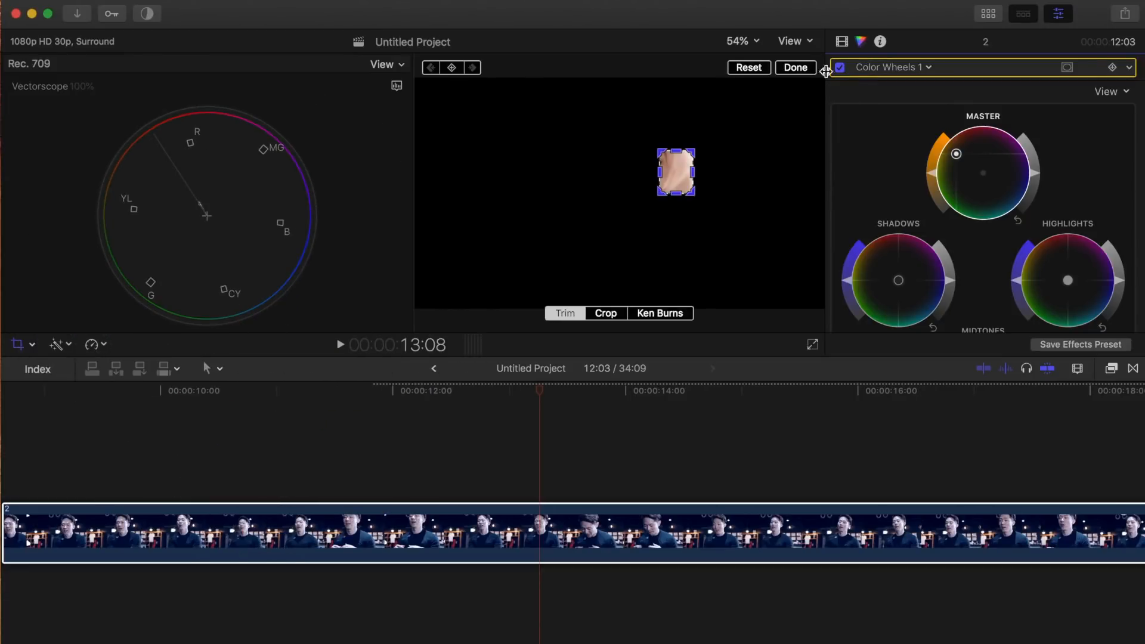
- Finish cropping the second clip and move to the kitchen clip
click(749, 68)
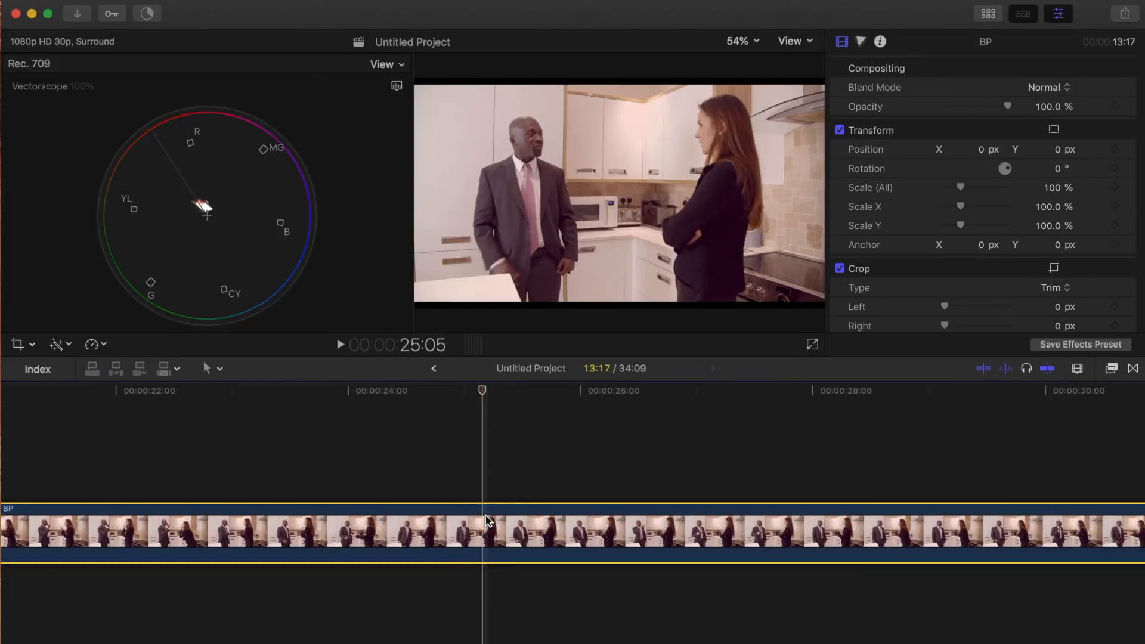
- Crop the kitchen clip to the man's face, scale it up, and show the Color inspector
click(18, 344)
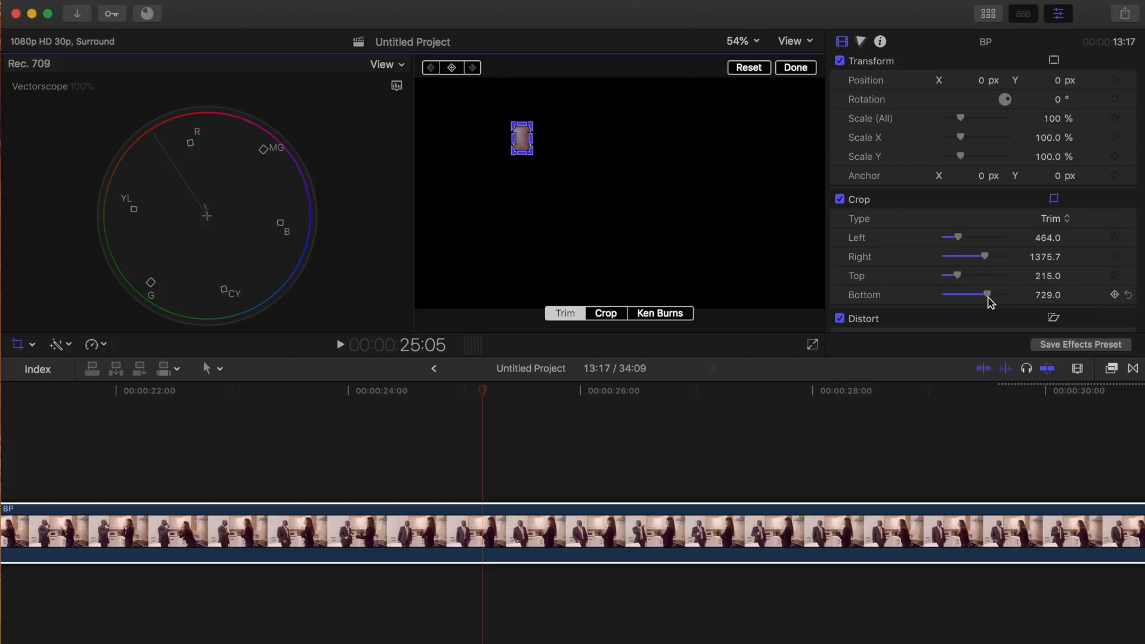
click(31, 344)
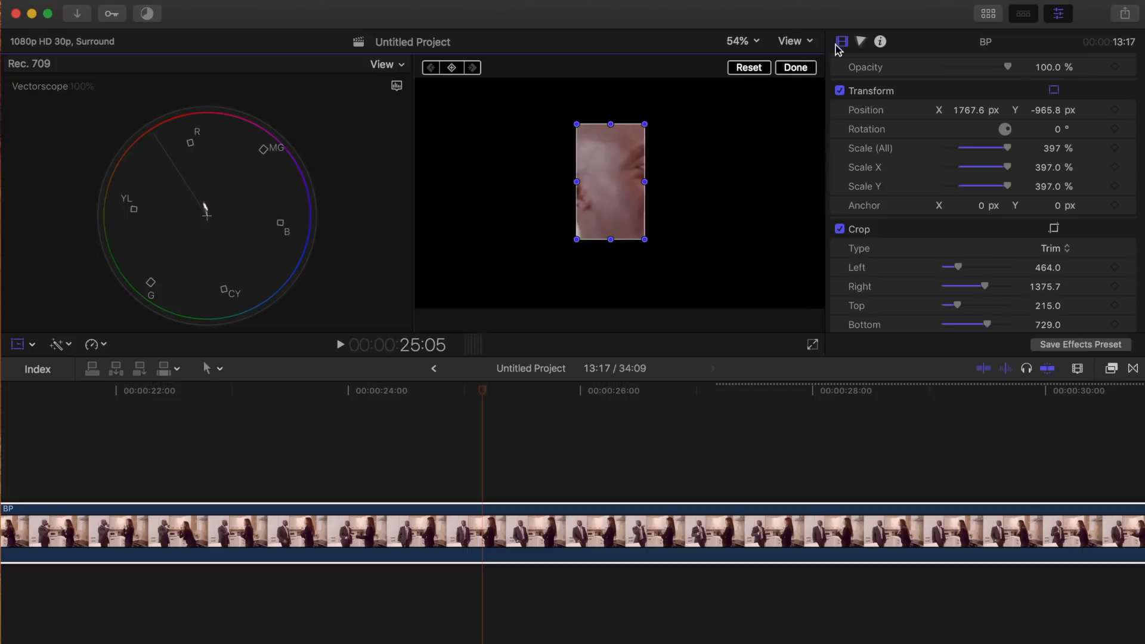
click(860, 41)
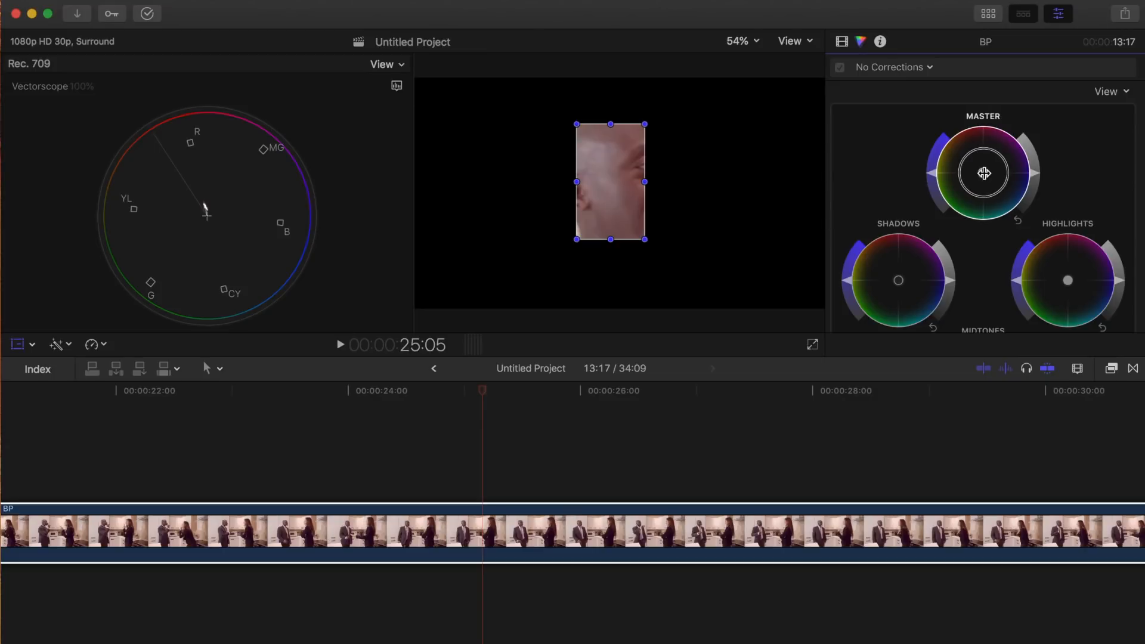
- Shift the kitchen clip's Master wheel onto the skin tone line and finish the crop
drag(984, 173, 980, 180)
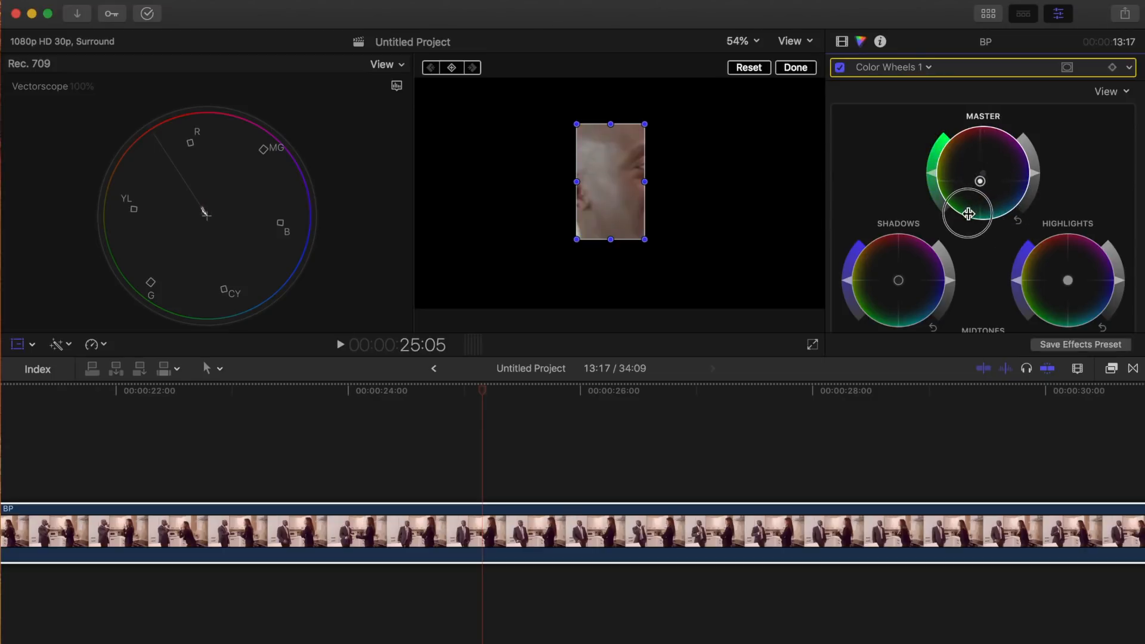
drag(967, 214, 960, 192)
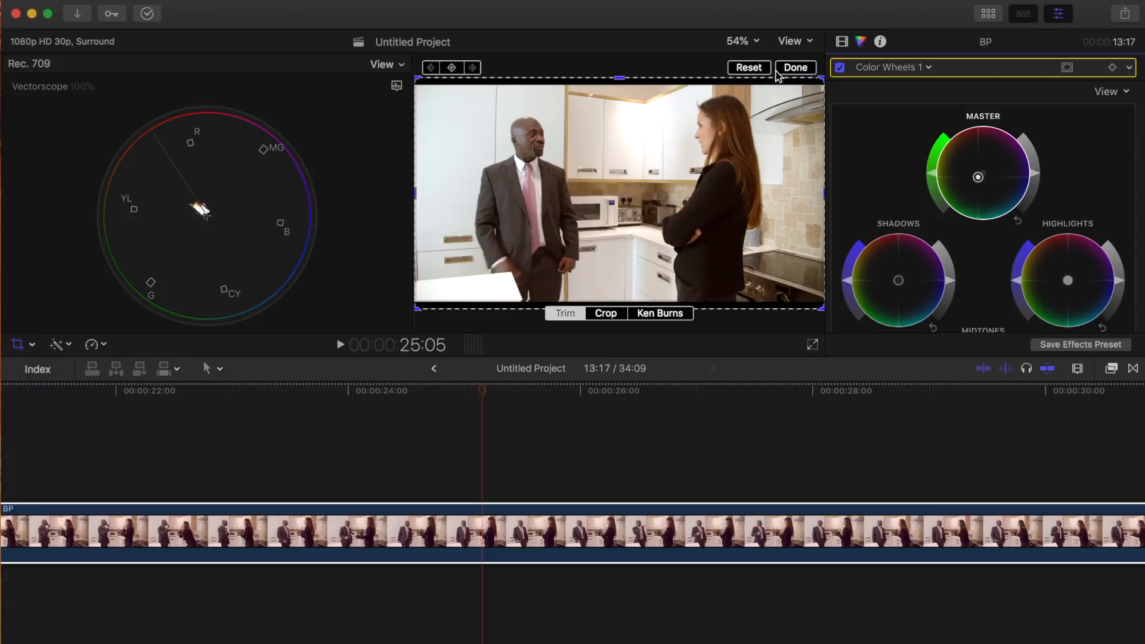
click(795, 68)
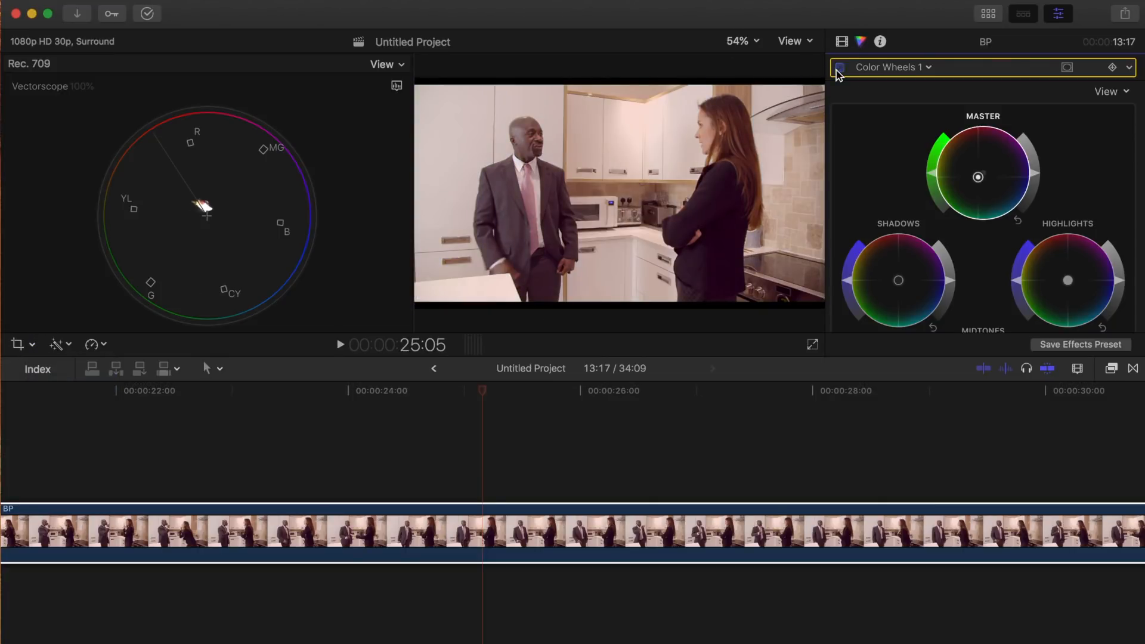